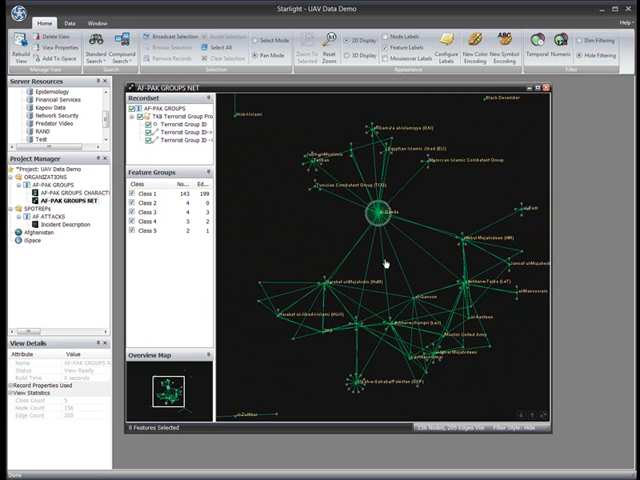
{"action": "mouse_move", "coordinate": [521, 133]}
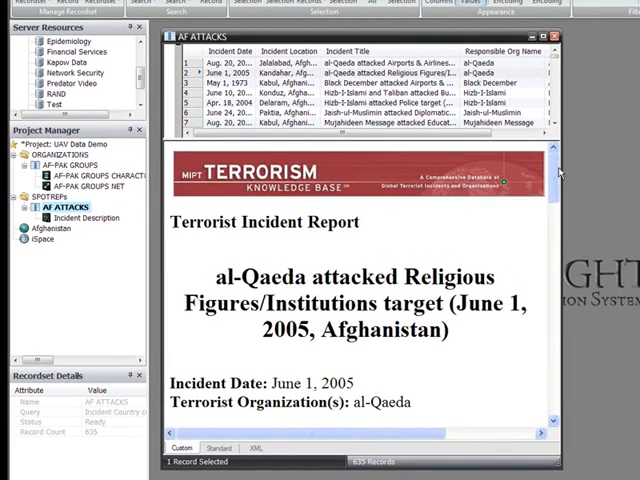
Step: Scroll the AF ATTACKS table and view row 4, the June 10, 2004 Hizb-I-Islami/Taliban attack report
{"action": "scroll", "scroll_direction": "down", "scroll_amount": 3}
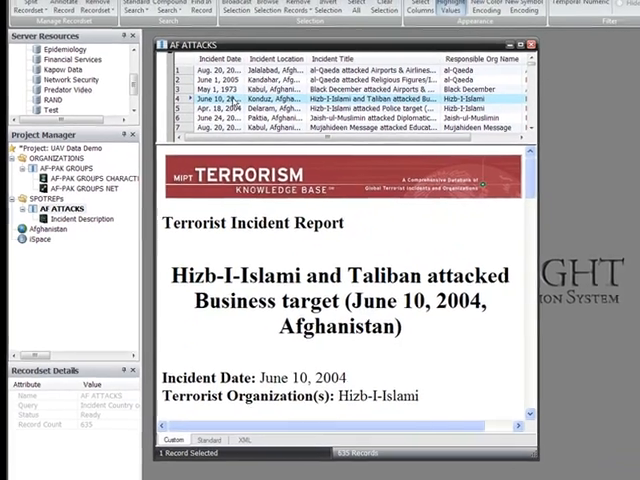
{"action": "left_click", "coordinate": [79, 225]}
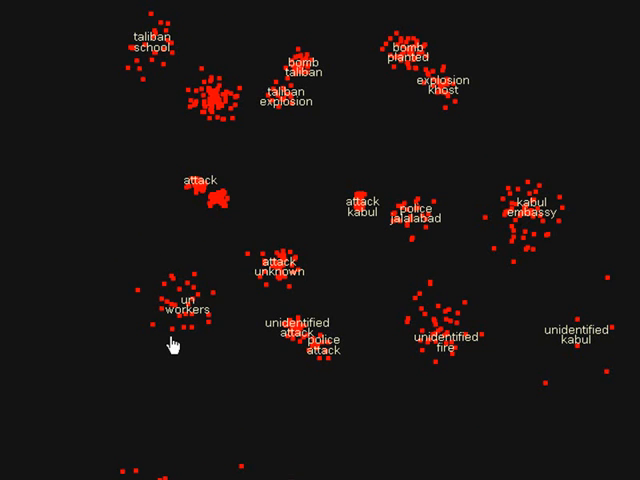
{"action": "mouse_move", "coordinate": [237, 319]}
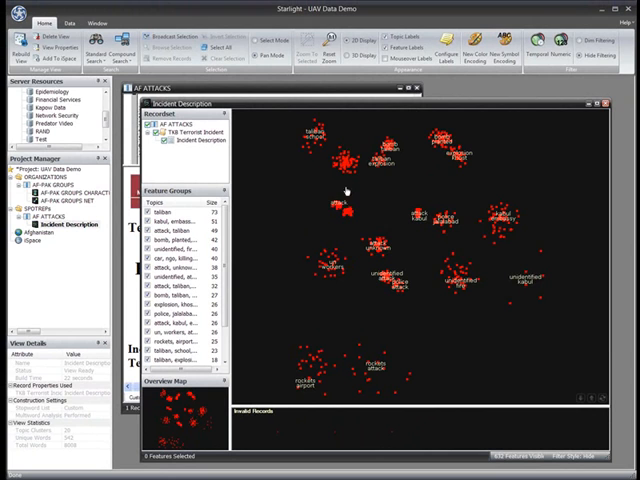
{"action": "mouse_move", "coordinate": [336, 139]}
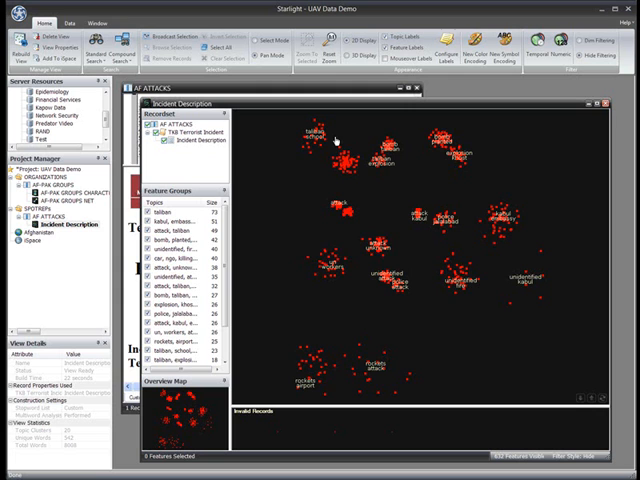
{"action": "mouse_move", "coordinate": [414, 340]}
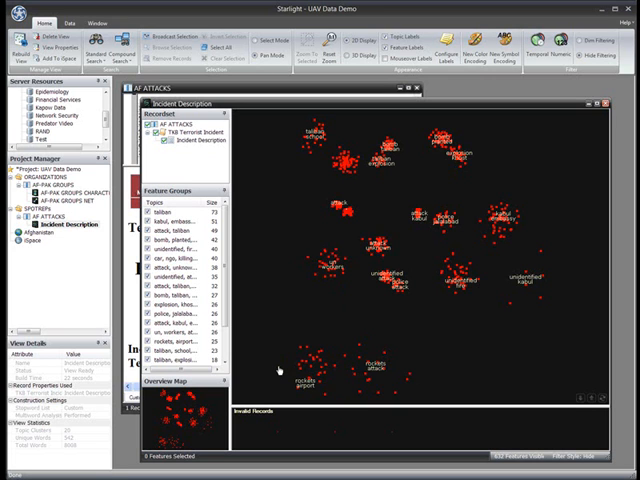
{"action": "mouse_move", "coordinate": [295, 280]}
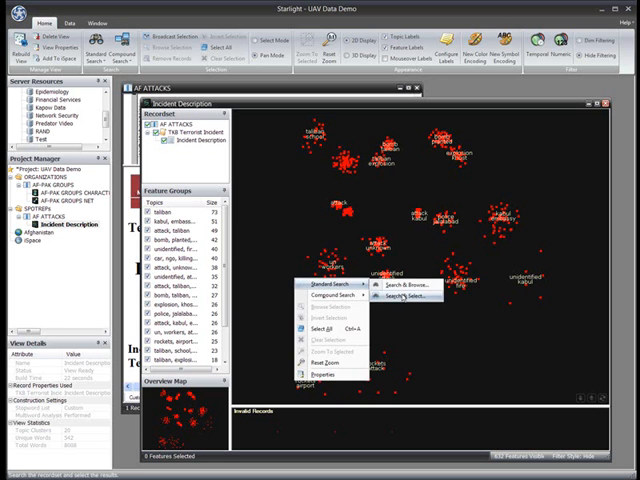
Step: Run a Search & Select Topic concept search for 'rockets missiles attack airport', selecting 31 incidents
{"action": "left_click", "coordinate": [402, 291]}
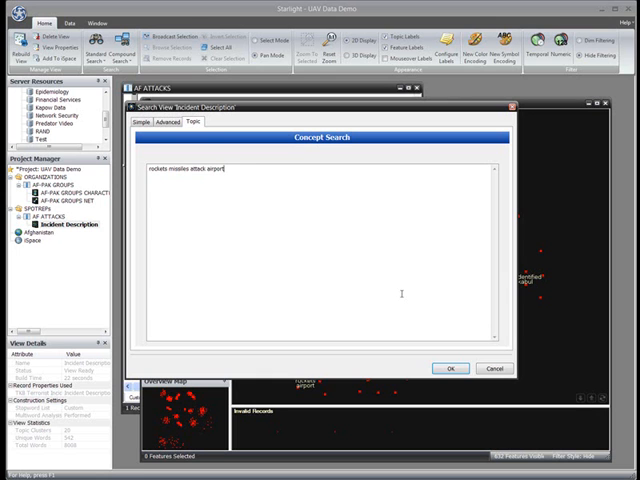
{"action": "left_click", "coordinate": [451, 368]}
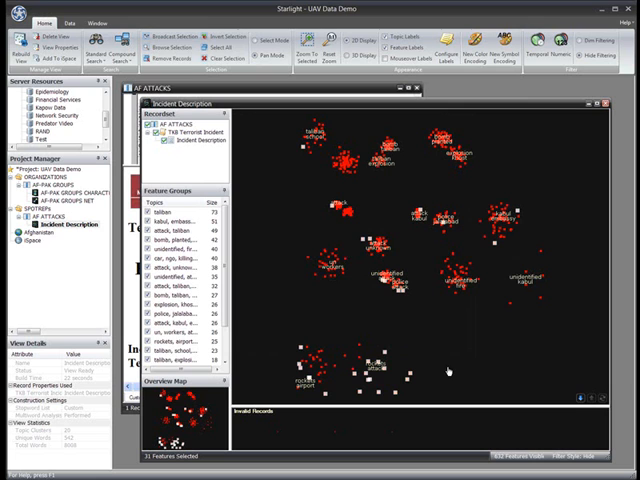
{"action": "mouse_move", "coordinate": [444, 362]}
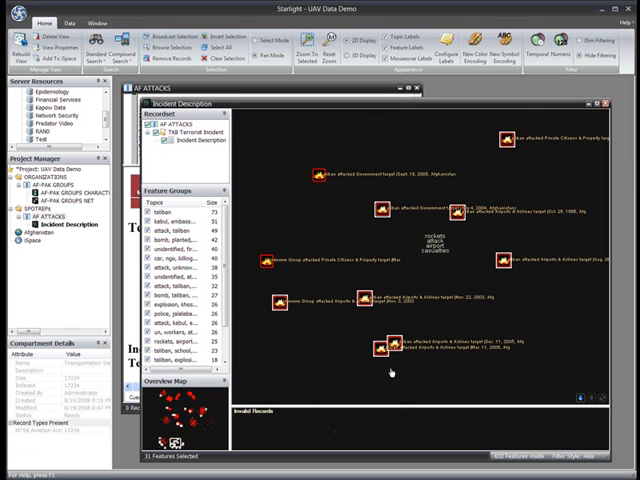
{"action": "mouse_move", "coordinate": [367, 305]}
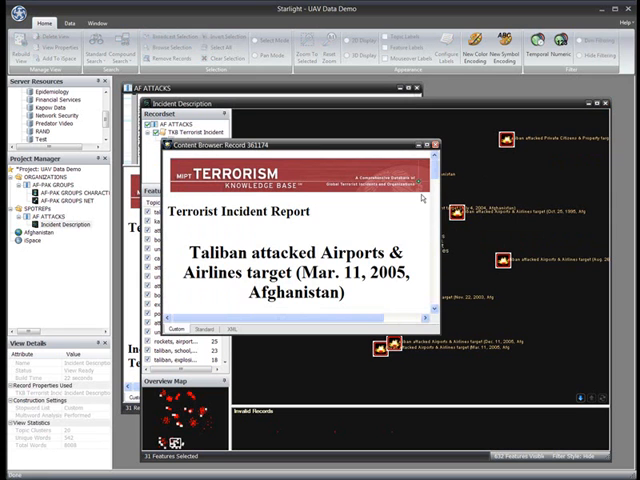
Step: Scroll through the March 2005 and December 2005 Khost Airport rocket reports, closing each
{"action": "scroll", "scroll_direction": "down", "scroll_amount": 3}
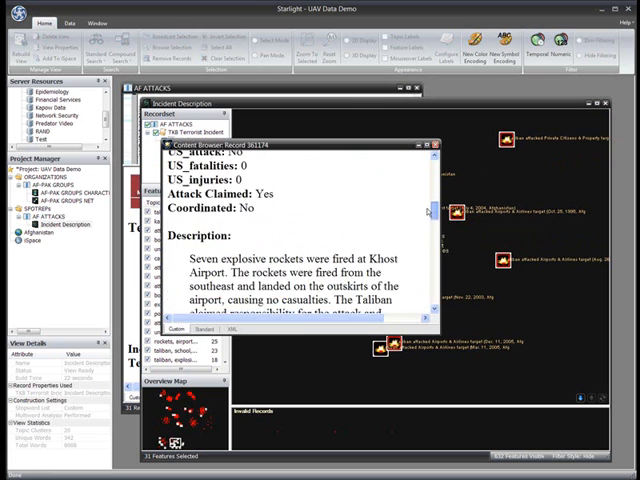
{"action": "scroll", "scroll_direction": "down", "scroll_amount": 3}
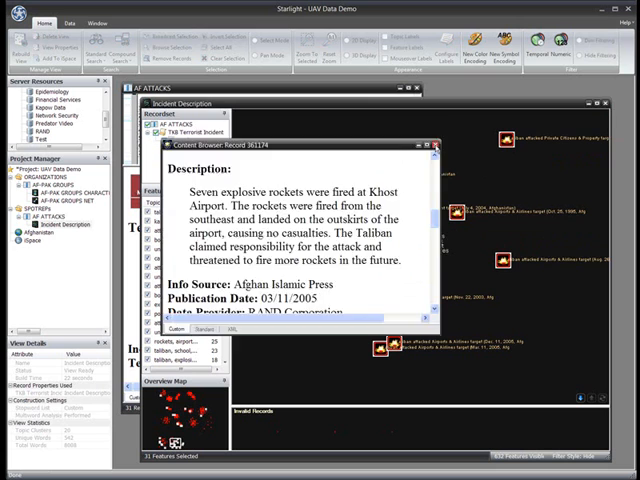
{"action": "left_click", "coordinate": [437, 145]}
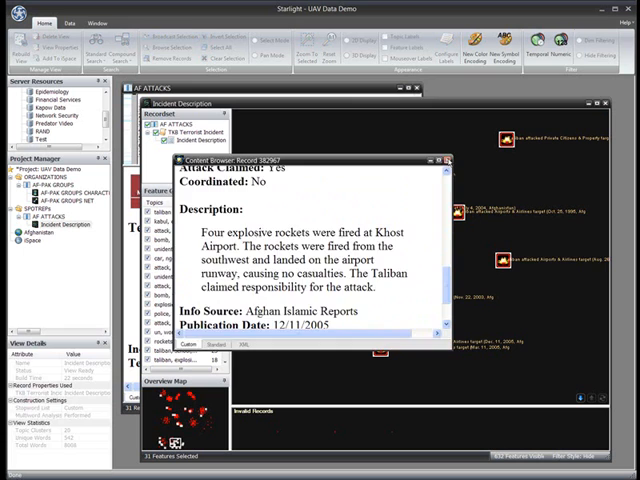
{"action": "left_click", "coordinate": [441, 160]}
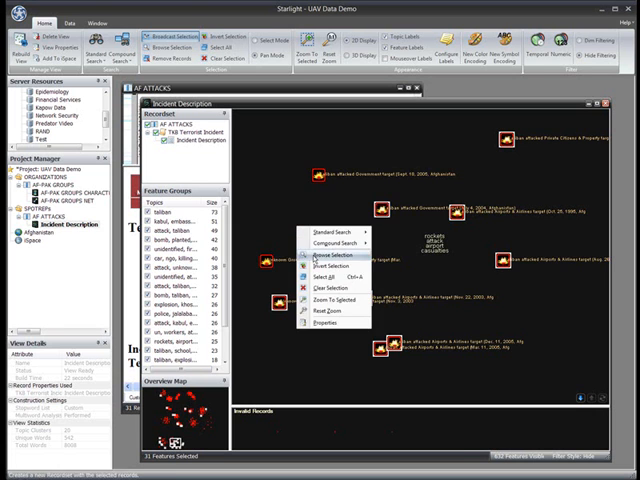
Step: Browse the 31 selected reports as a new recordset and start the Afghanistan geographic view
{"action": "left_click", "coordinate": [330, 256]}
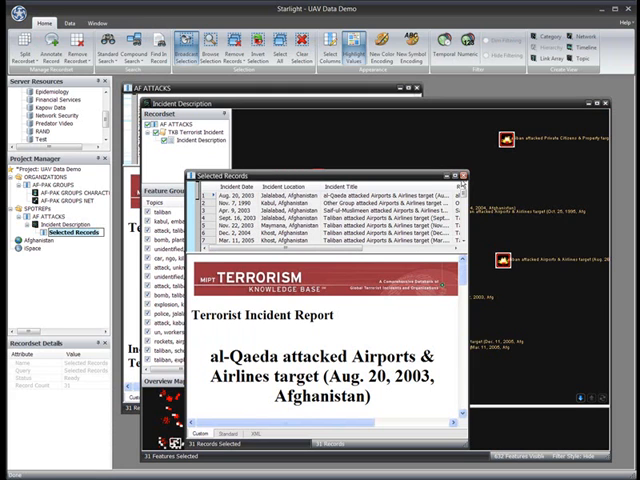
{"action": "left_click", "coordinate": [462, 173]}
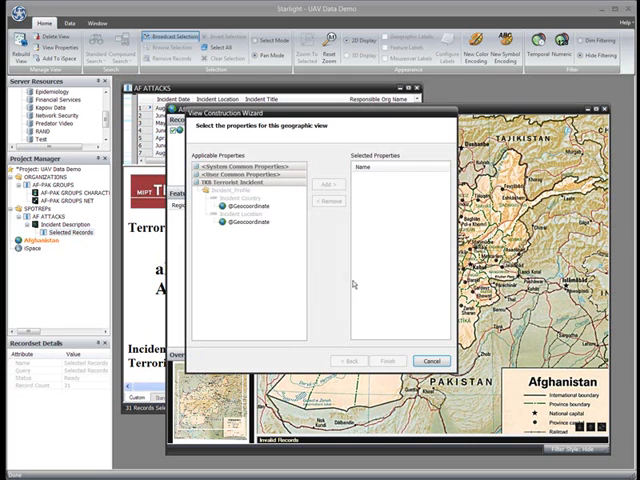
{"action": "left_click", "coordinate": [322, 185]}
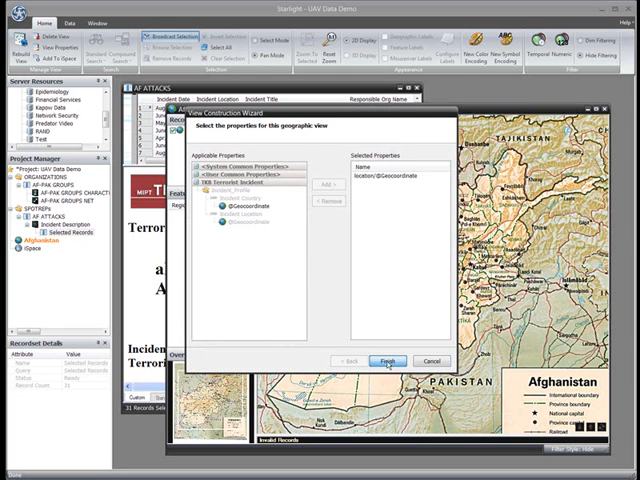
{"action": "left_click", "coordinate": [386, 361]}
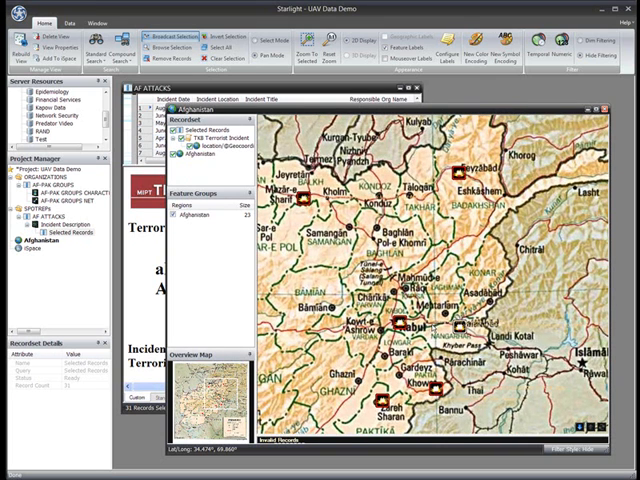
{"action": "left_click", "coordinate": [55, 123]}
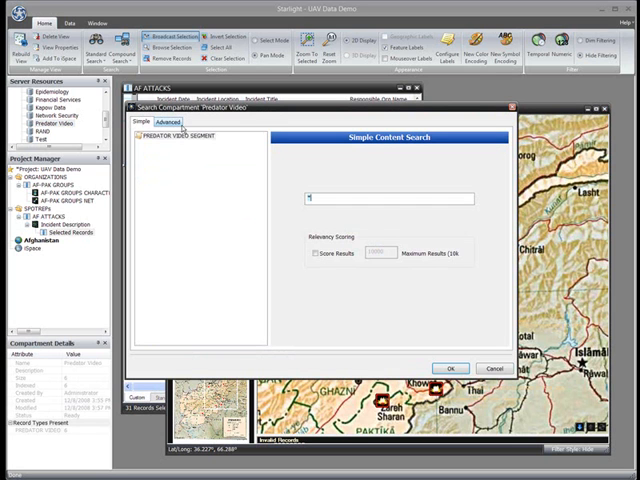
Step: Switch the Predator Video search to the Advanced tab for a REGION contains 'konar' query
{"action": "left_click", "coordinate": [170, 121]}
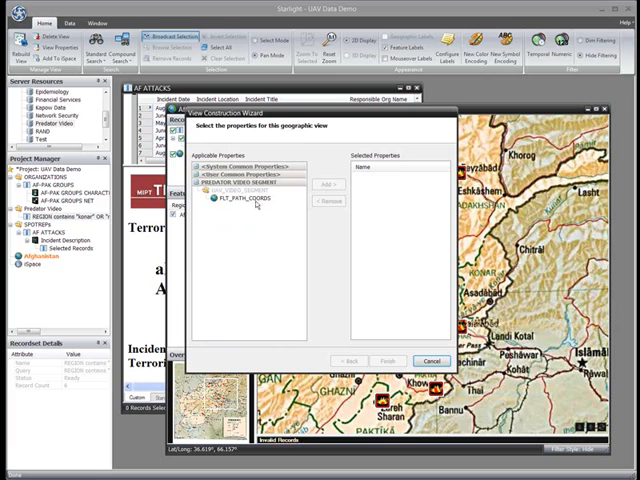
Step: Add the FLT_PATH_COORDS flight-path layer to the Afghanistan map
{"action": "left_click", "coordinate": [320, 187]}
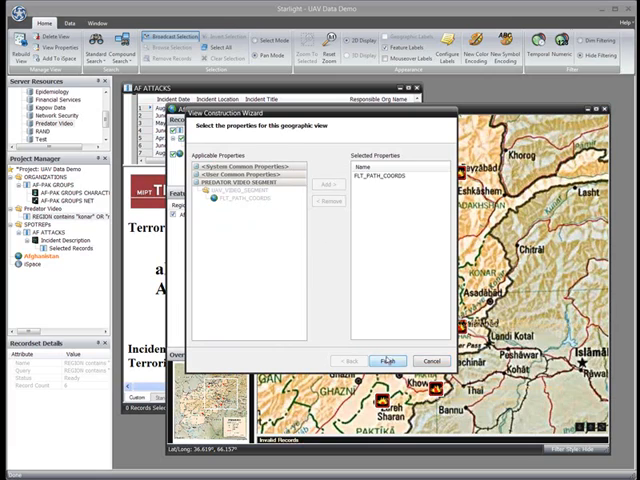
{"action": "left_click", "coordinate": [388, 361]}
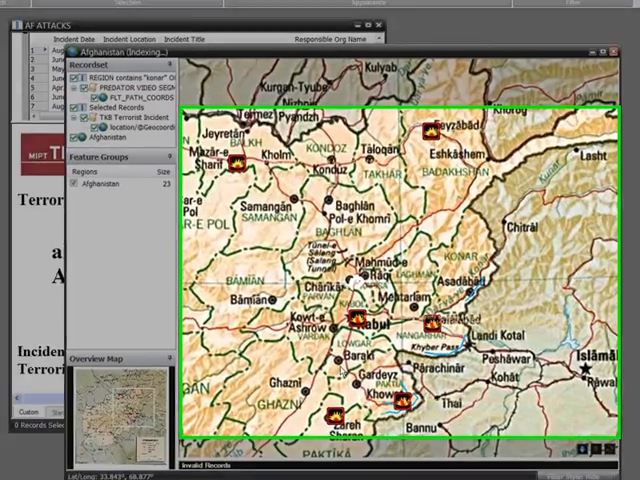